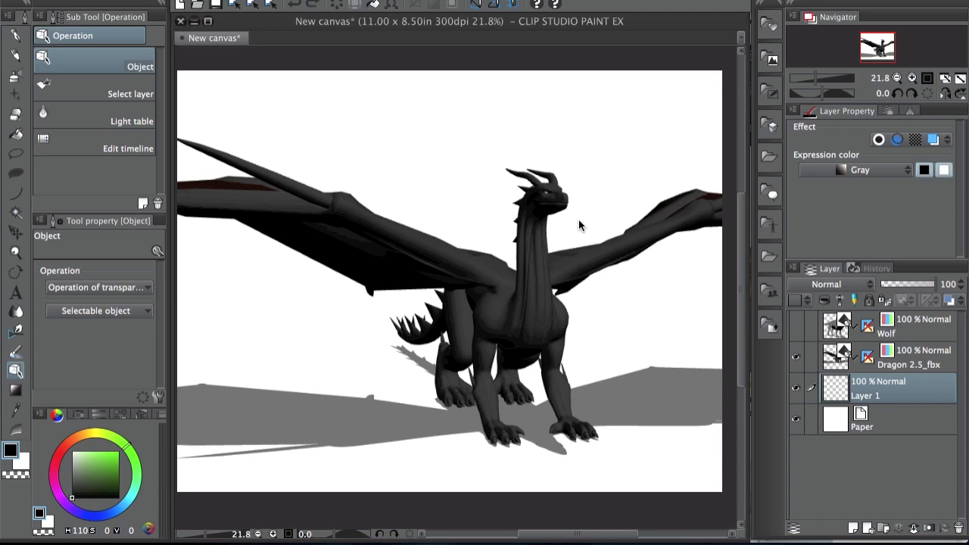
mouse_move(537, 397)
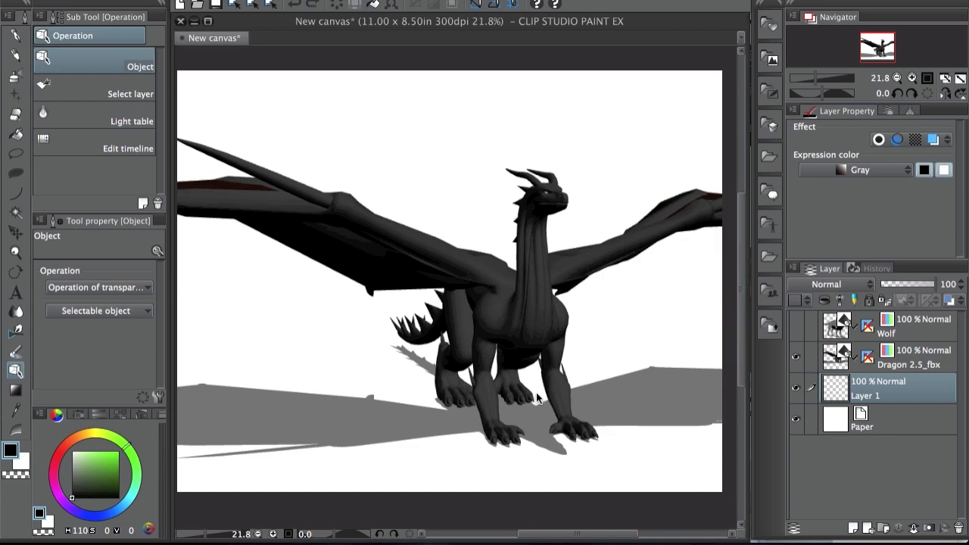
mouse_move(599, 348)
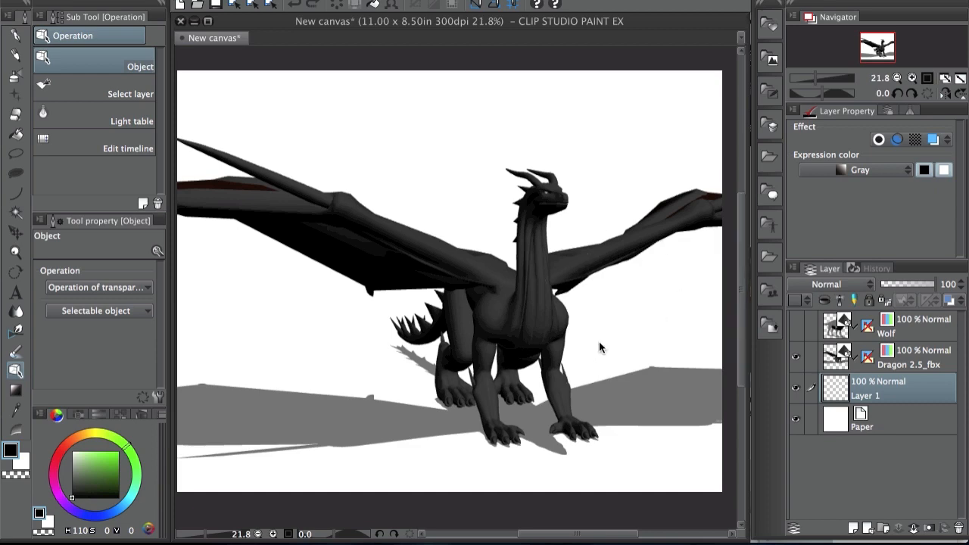
mouse_move(601, 389)
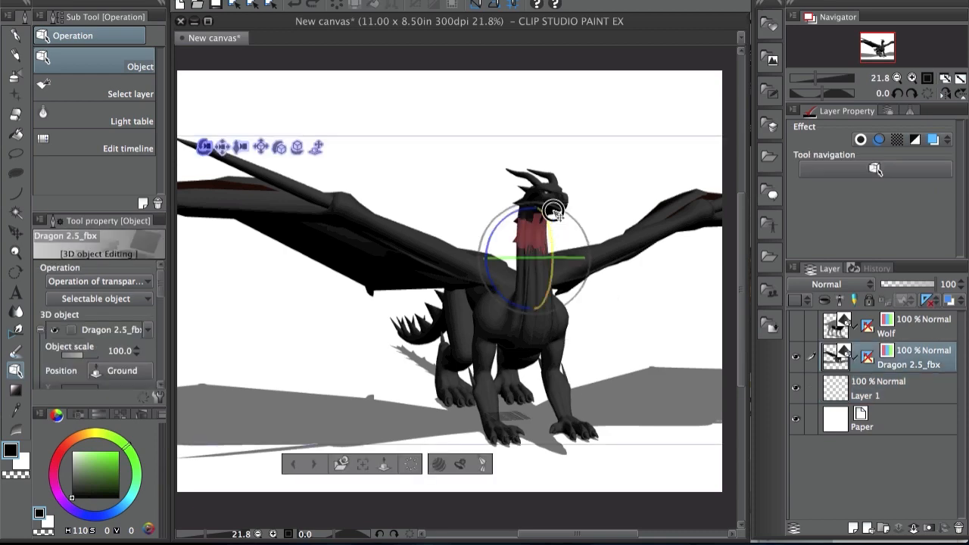
Select the black dragon 3D model on the canvas to show its manipulator.
left_click_drag(553, 212, 537, 227)
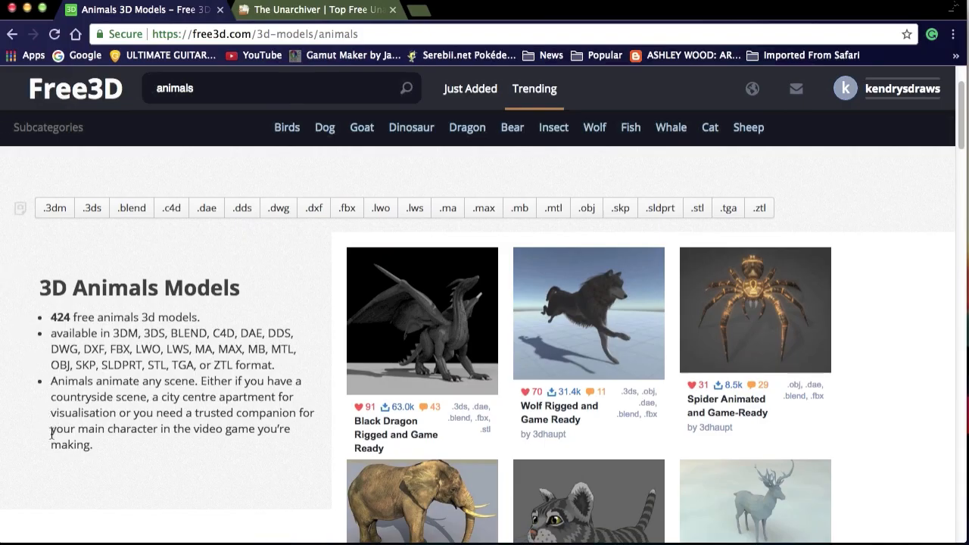
mouse_move(200, 60)
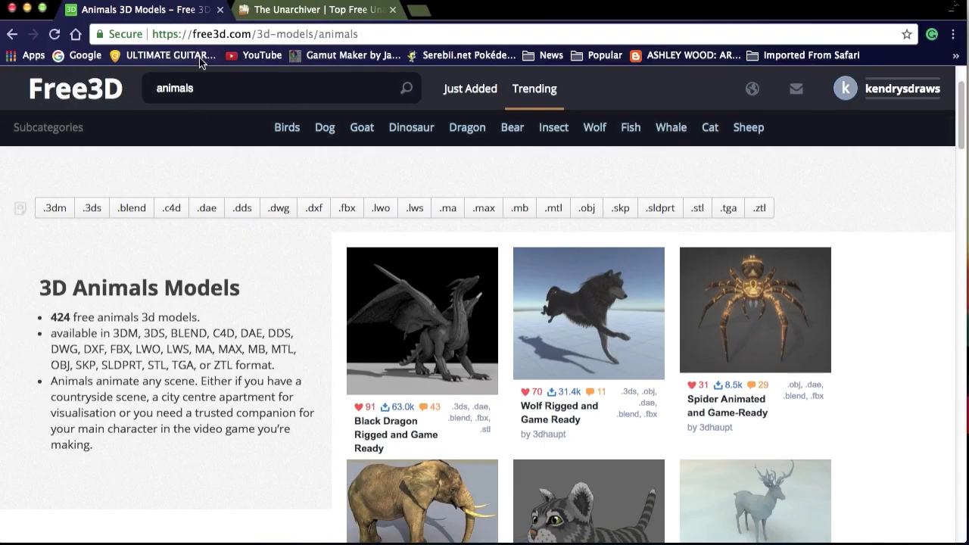
mouse_move(704, 294)
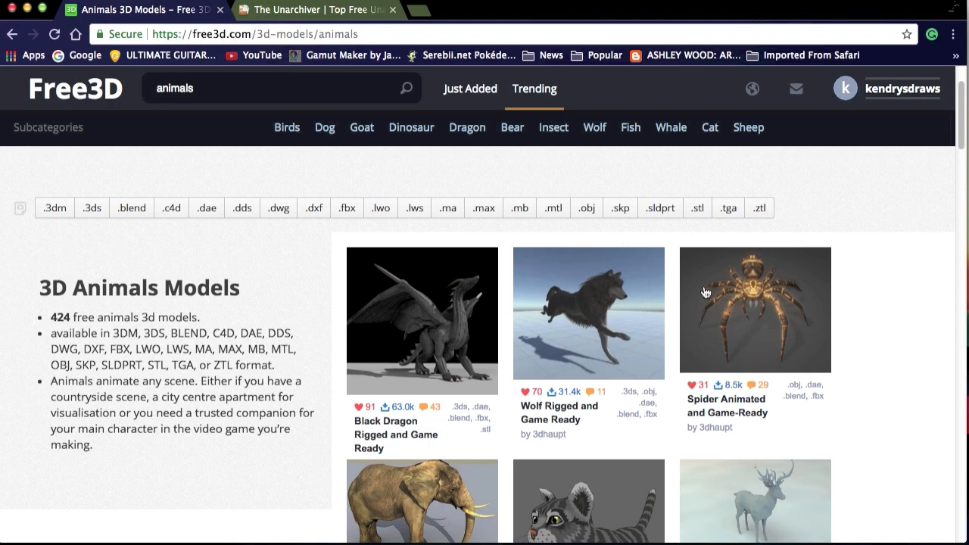
mouse_move(360, 61)
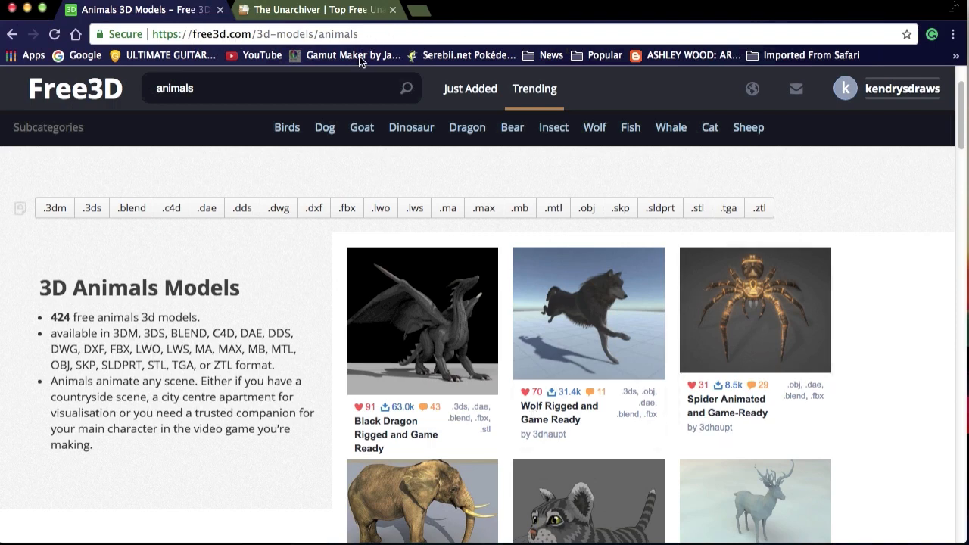
Look through the food models, then return to the Animals category.
scroll("down", 3)
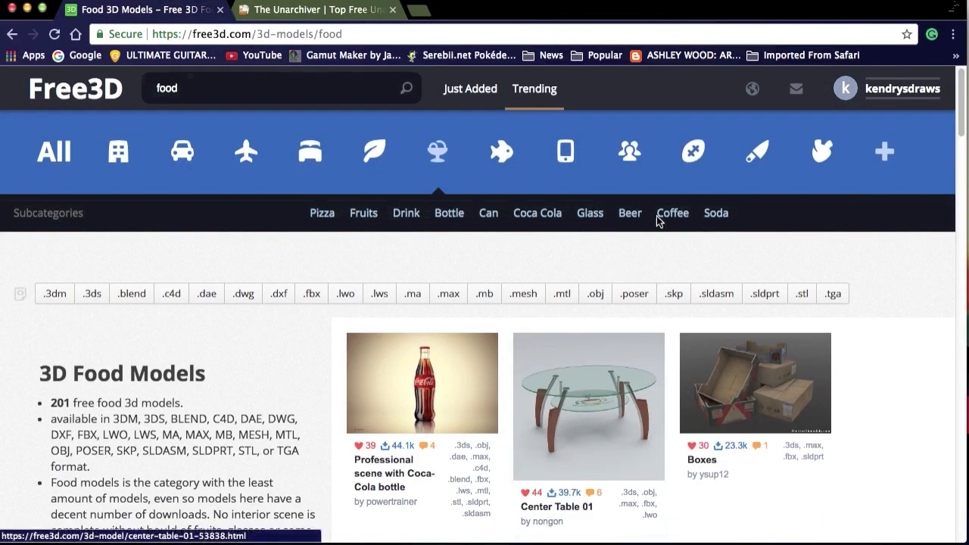
mouse_move(705, 368)
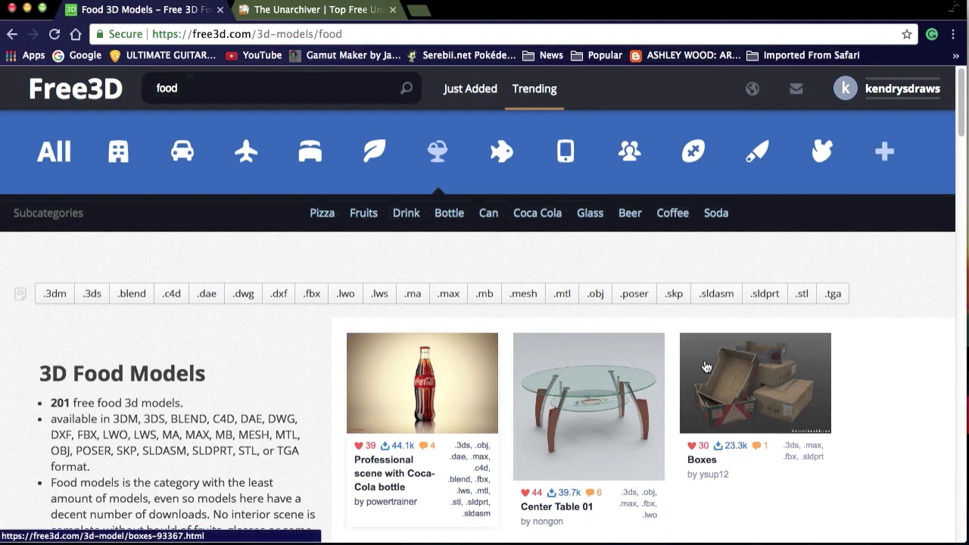
mouse_move(463, 251)
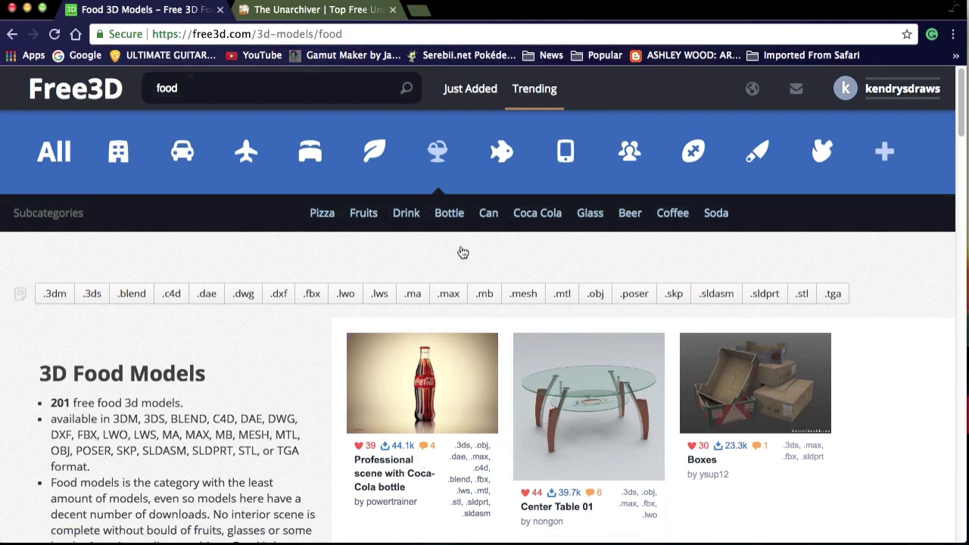
mouse_move(448, 356)
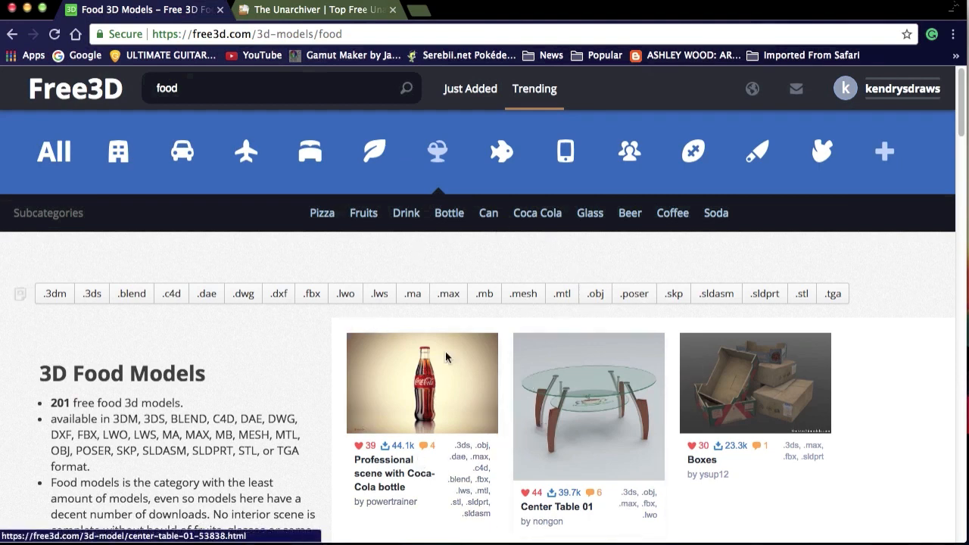
mouse_move(345, 246)
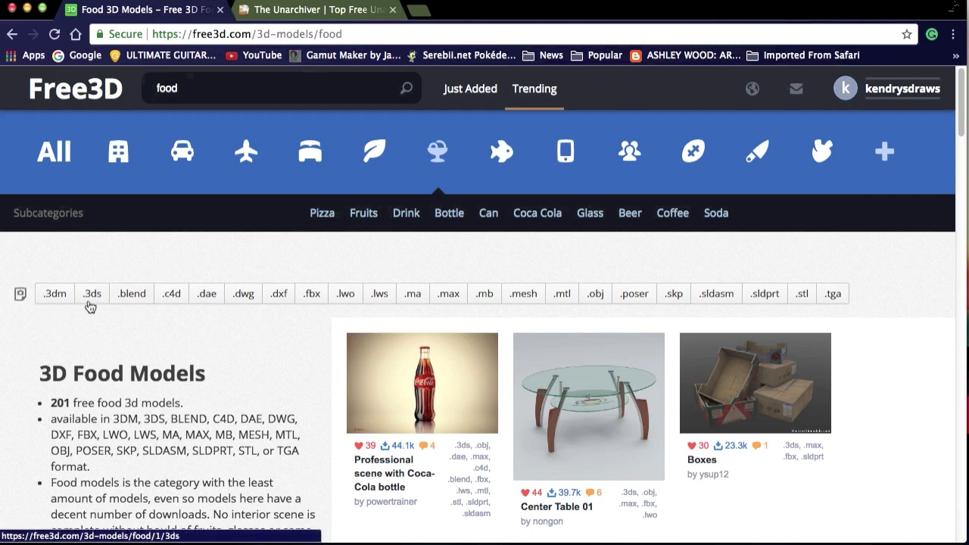
mouse_move(242, 294)
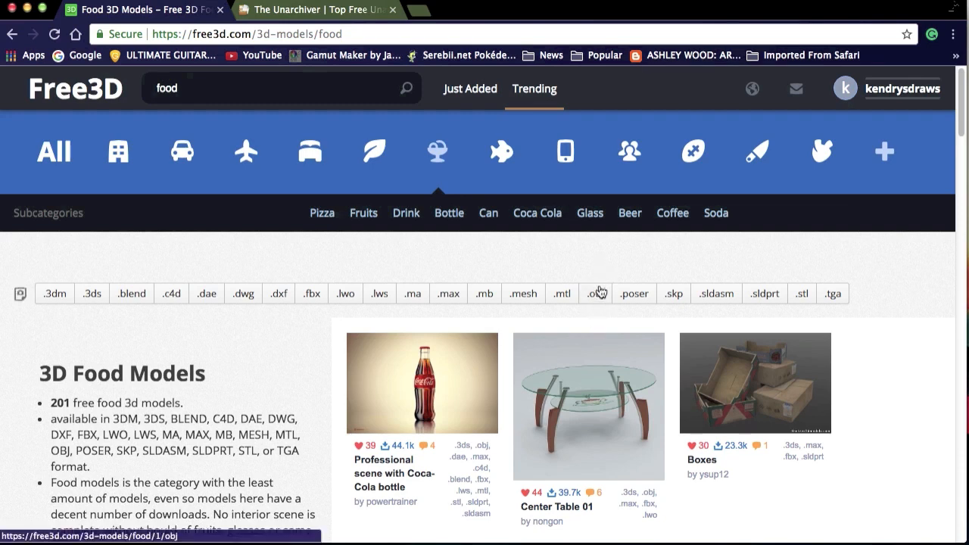
mouse_move(593, 312)
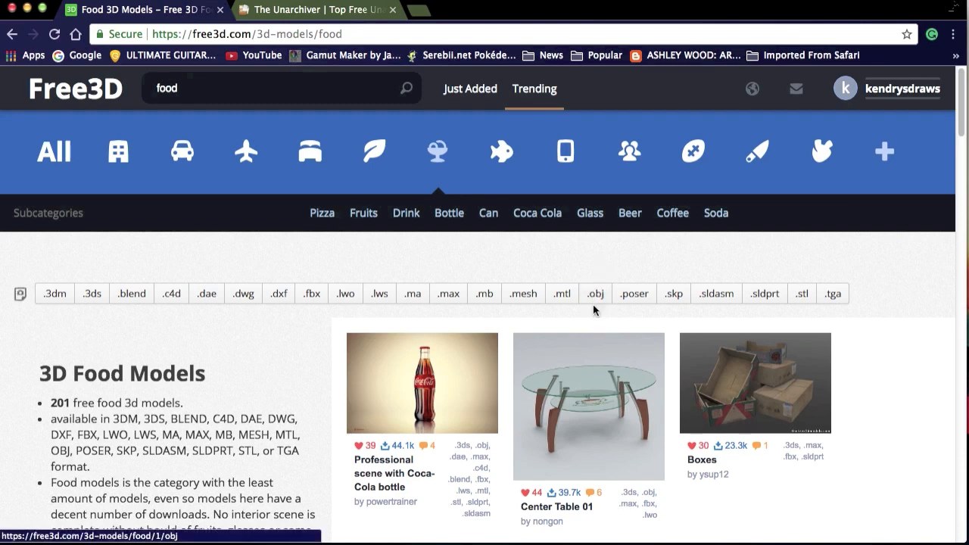
mouse_move(589, 294)
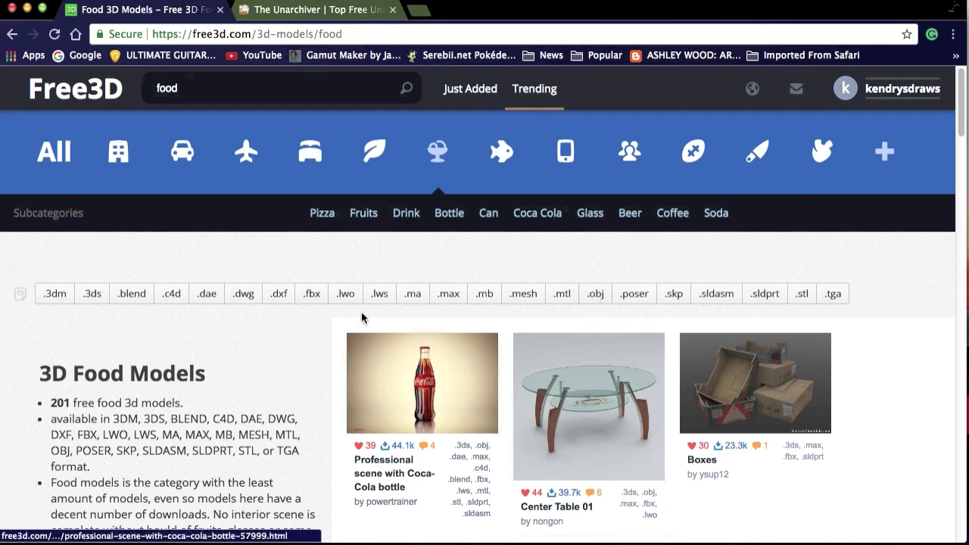
mouse_move(312, 305)
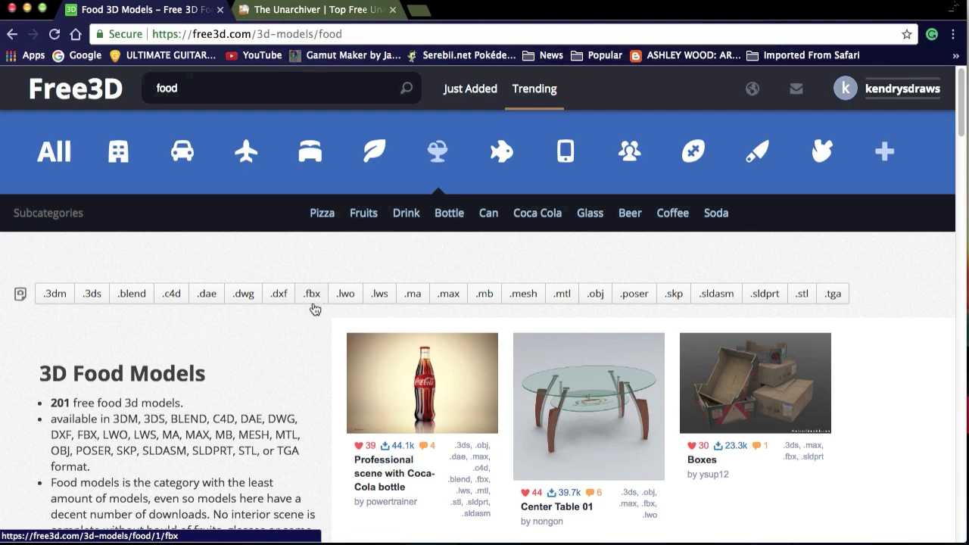
mouse_move(300, 310)
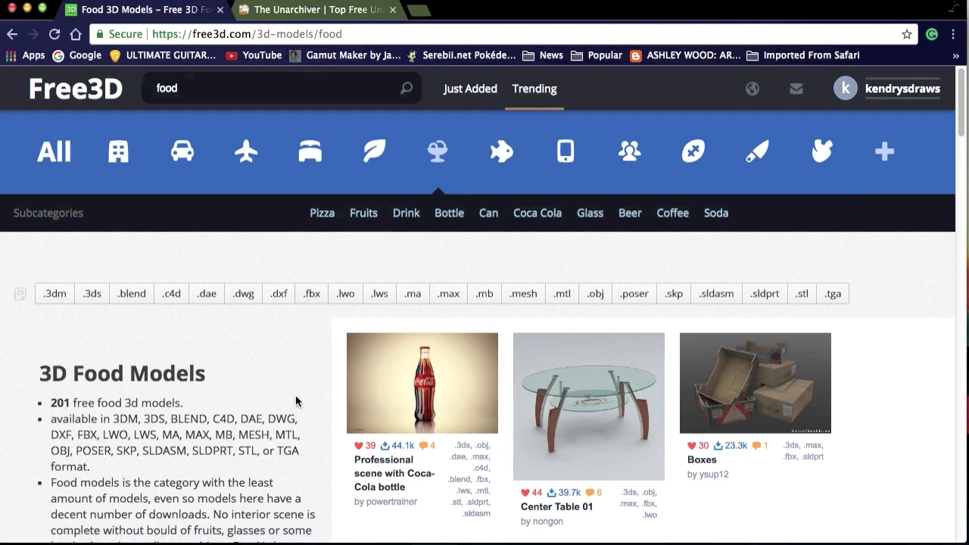
mouse_move(361, 306)
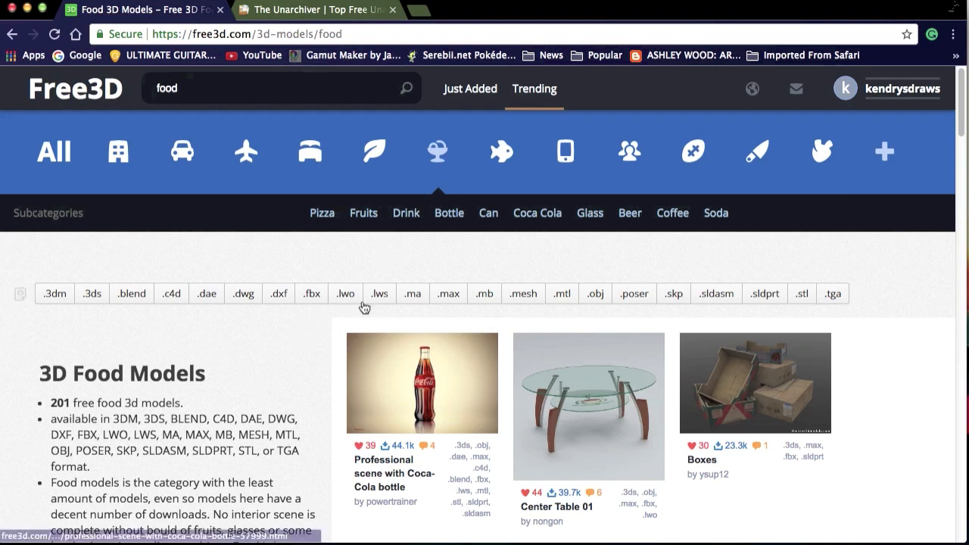
mouse_move(501, 161)
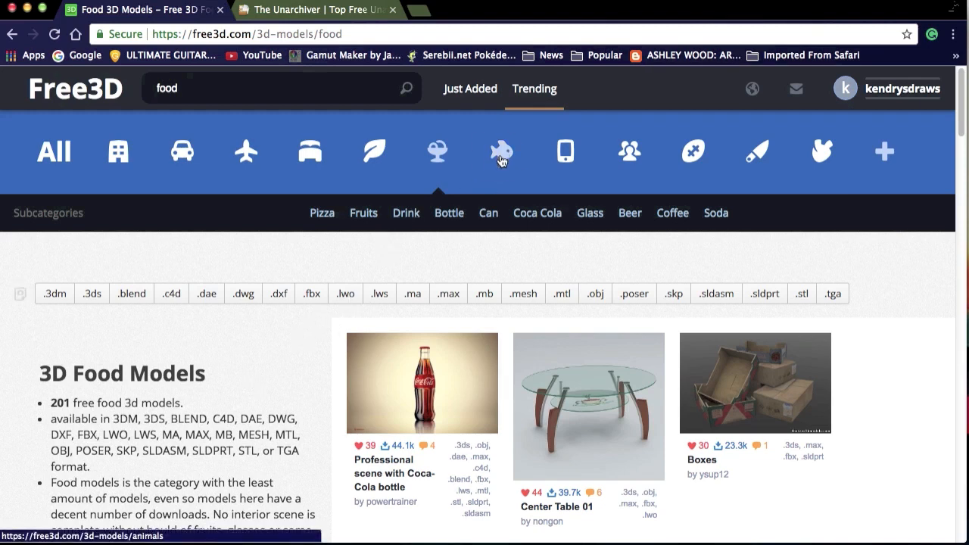
left_click(499, 152)
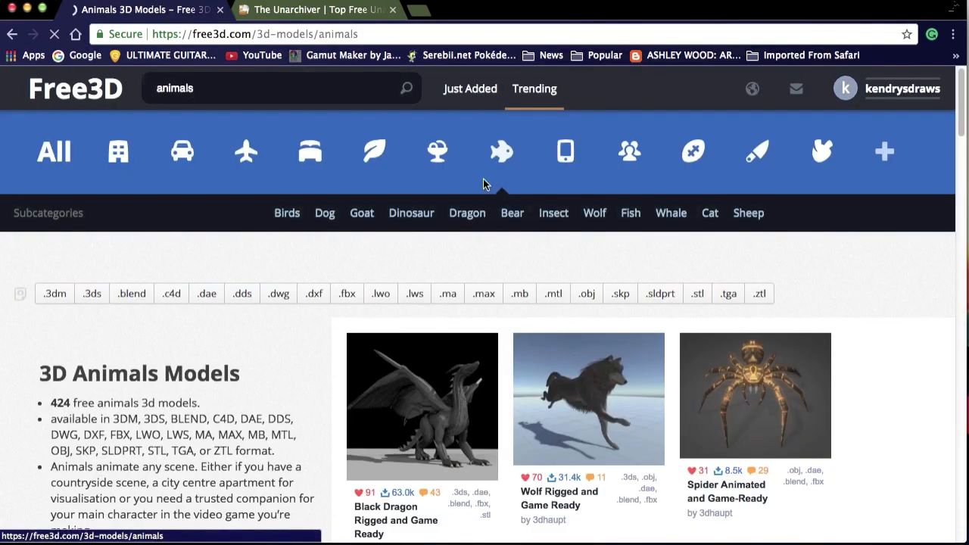
scroll("down", 3)
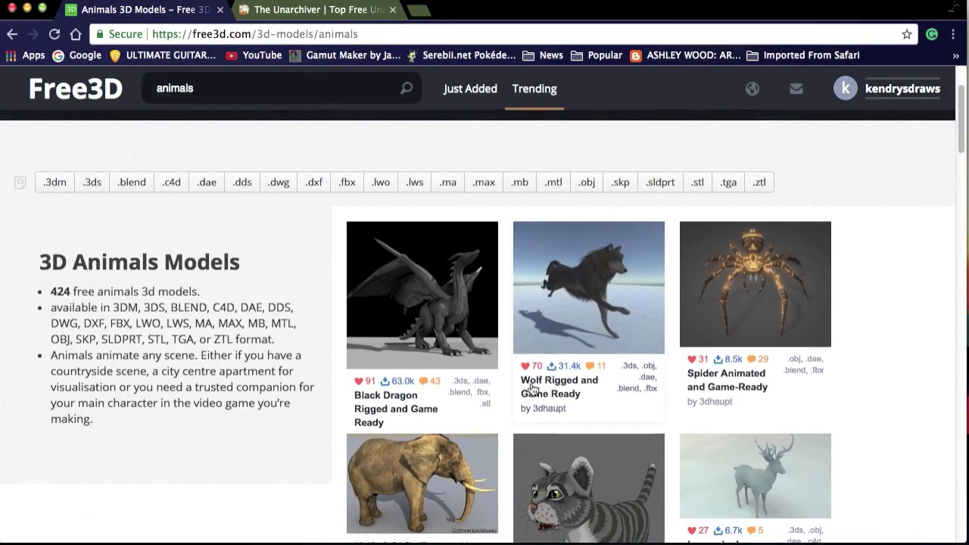
scroll("down", 3)
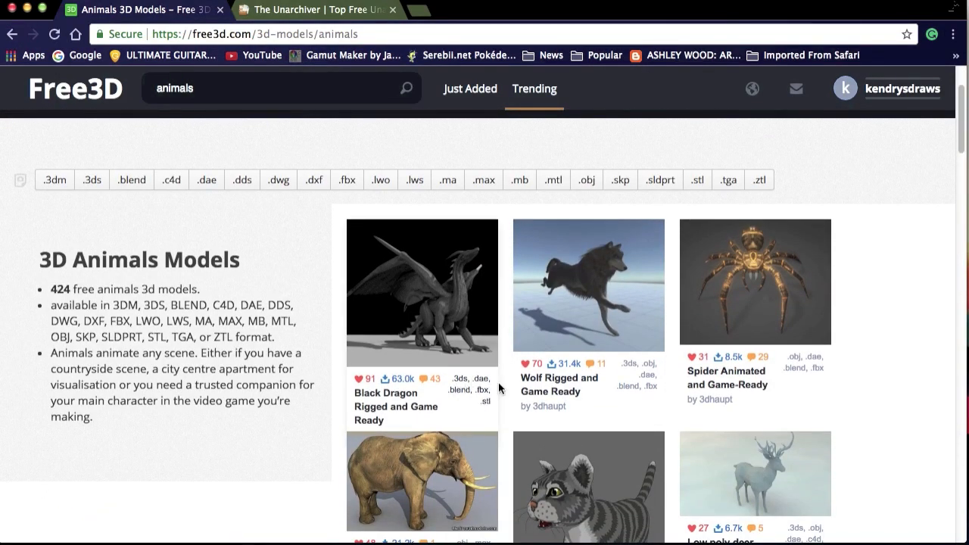
mouse_move(499, 404)
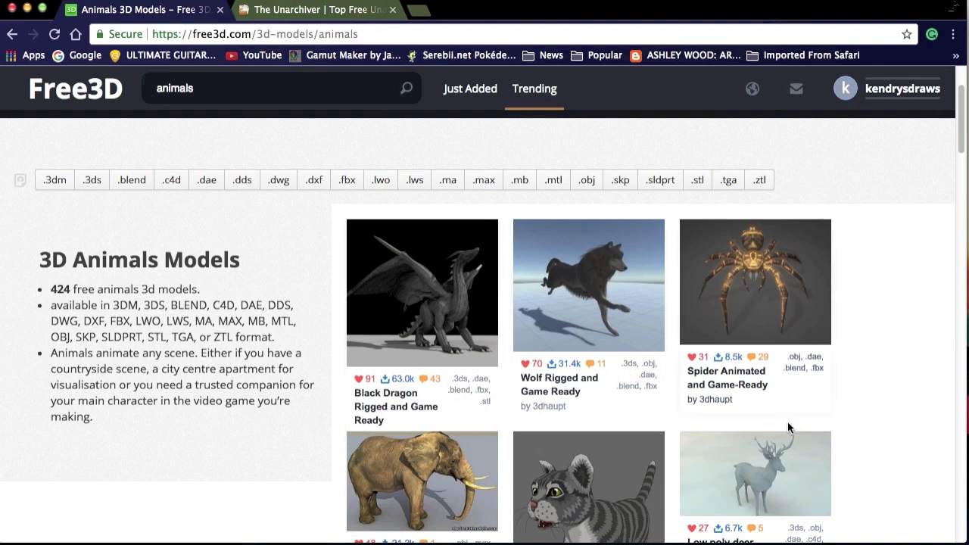
scroll("down", 3)
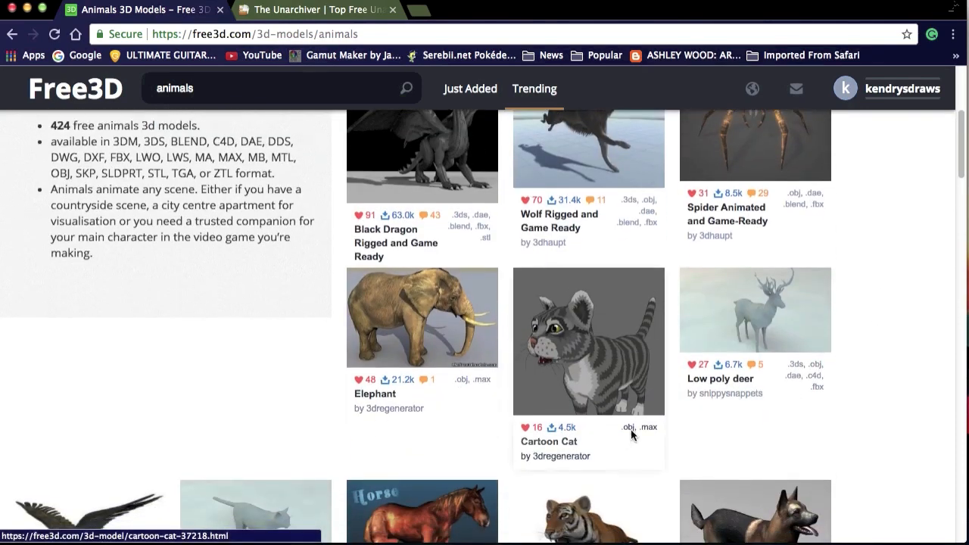
mouse_move(653, 437)
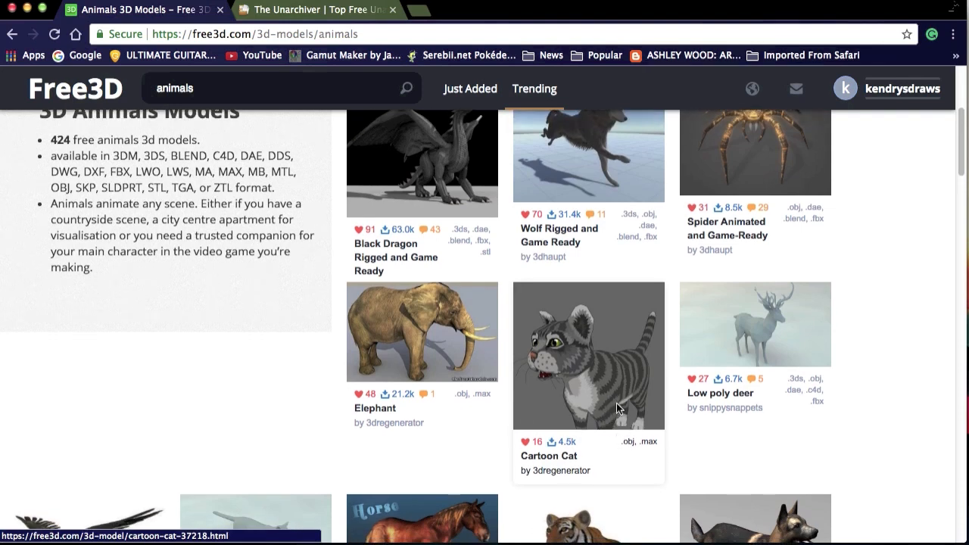
mouse_move(627, 380)
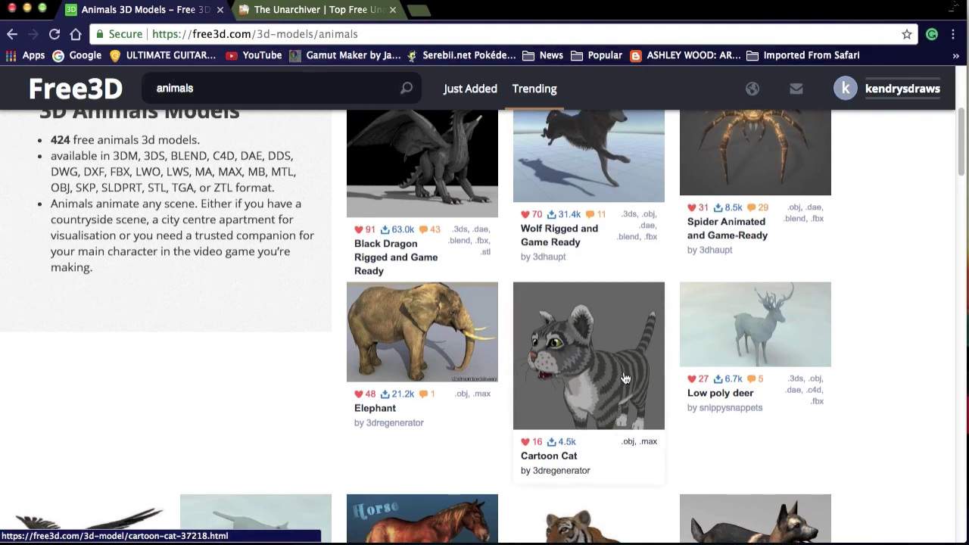
mouse_move(584, 406)
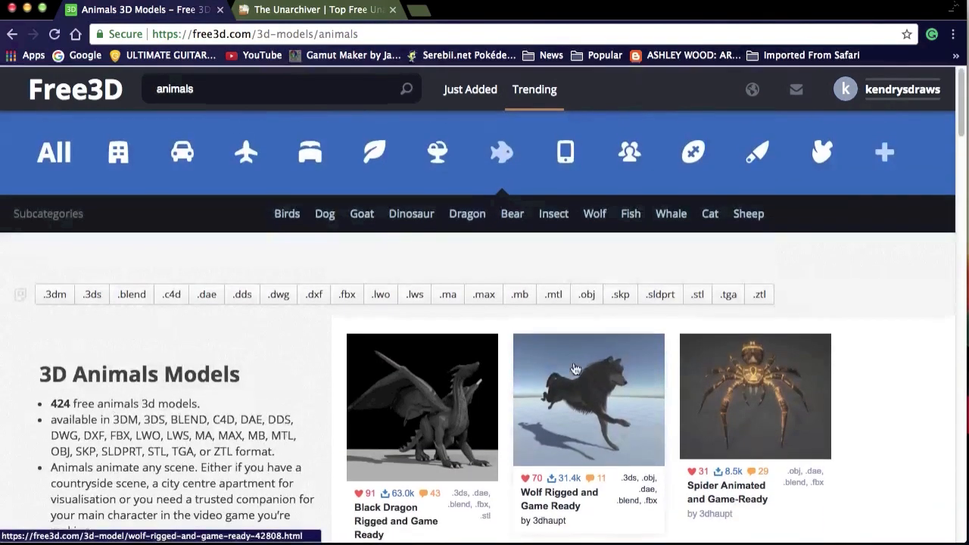
scroll("down", 3)
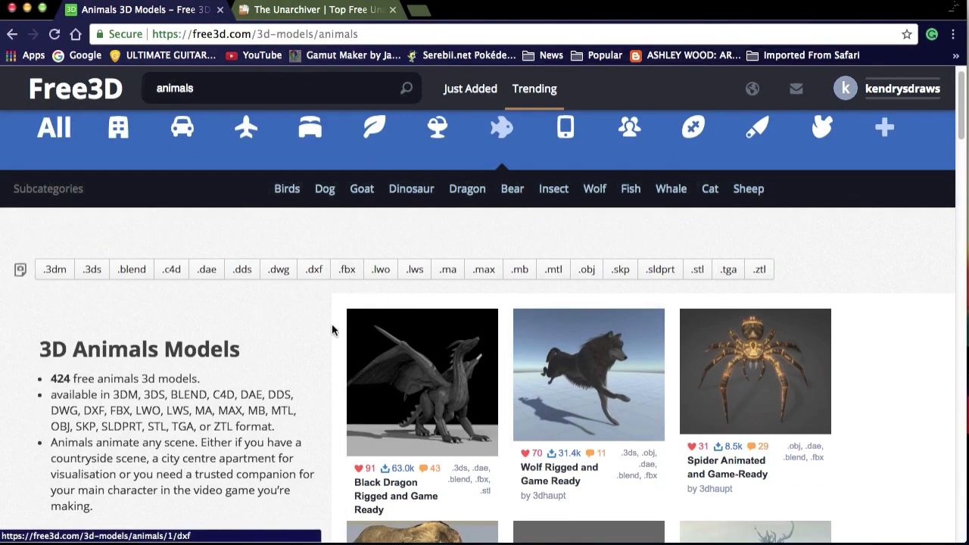
mouse_move(348, 269)
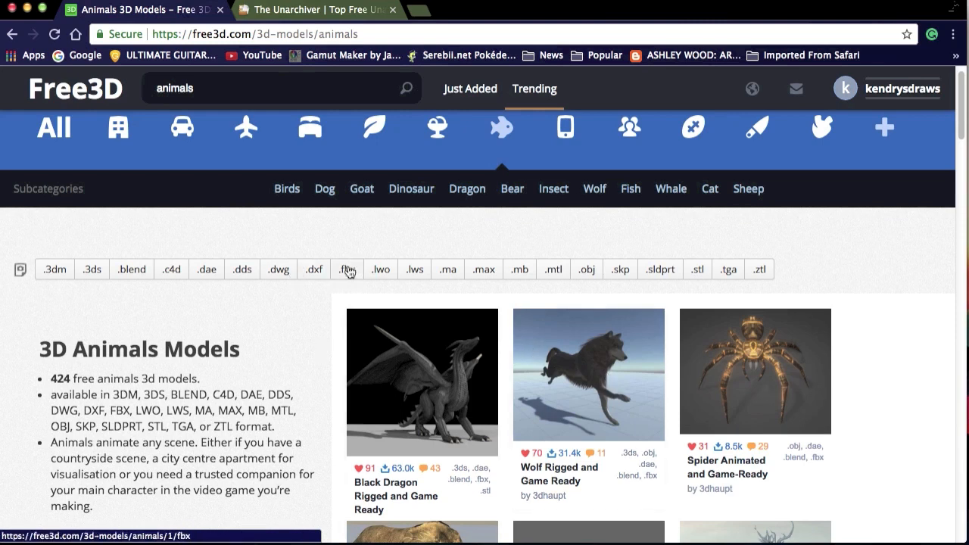
Filter the animal models to .fbx format and scroll through the filtered results.
left_click(346, 269)
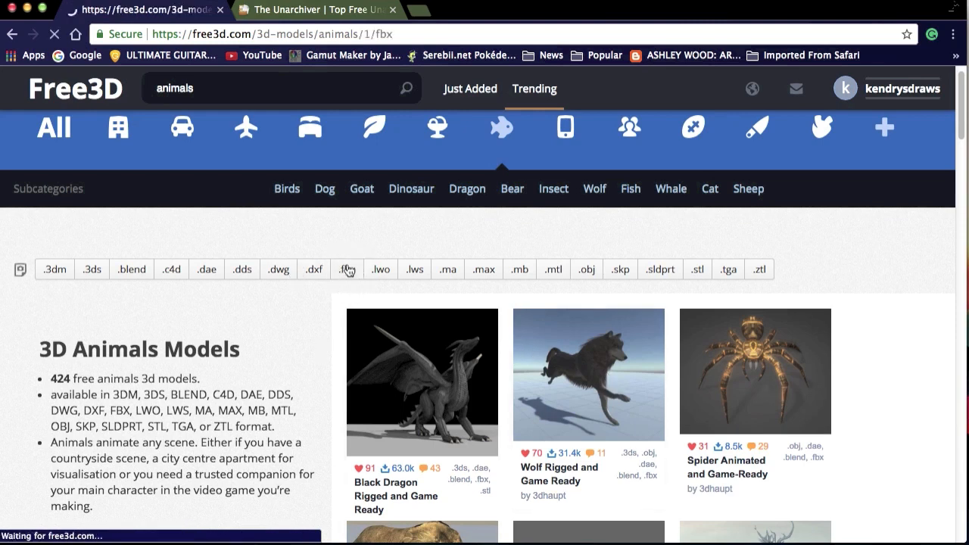
left_click(345, 270)
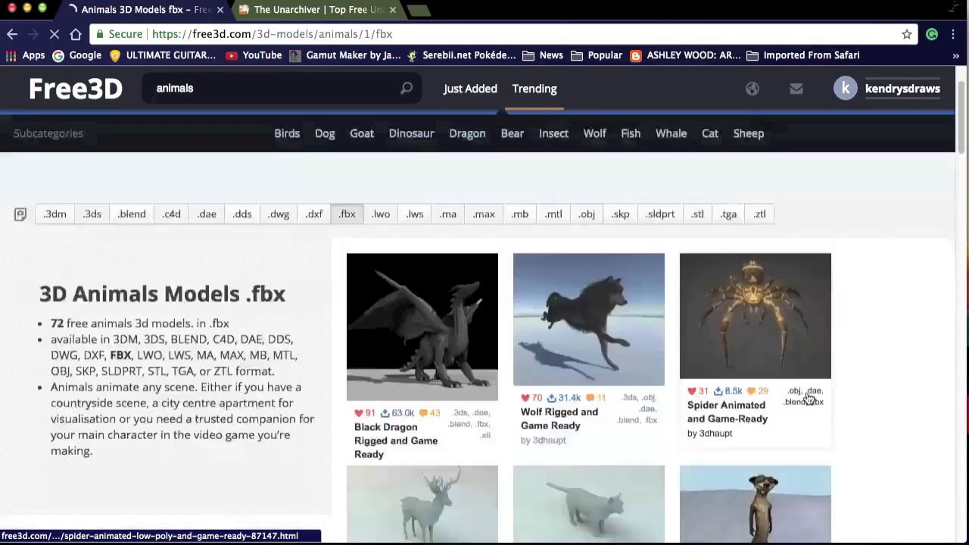
scroll("down", 3)
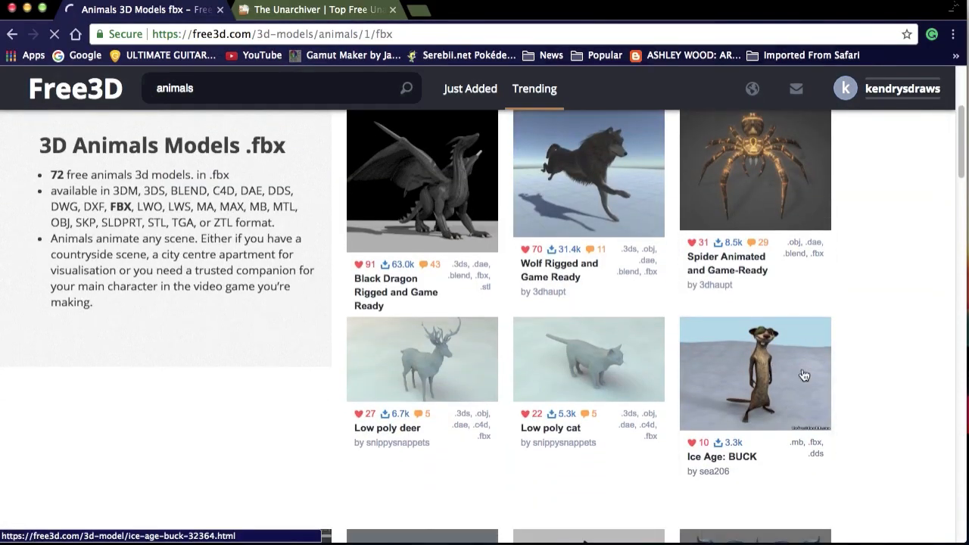
scroll("down", 3)
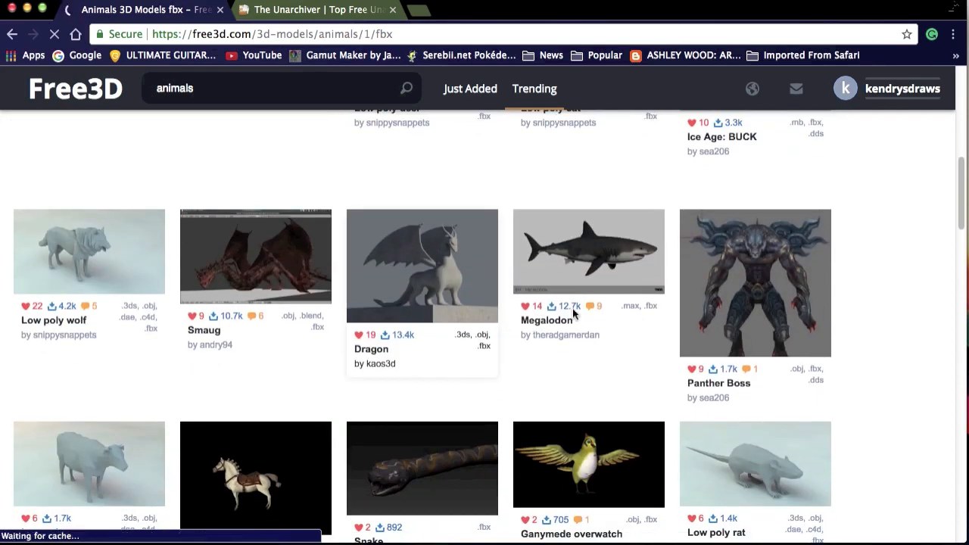
scroll("down", 3)
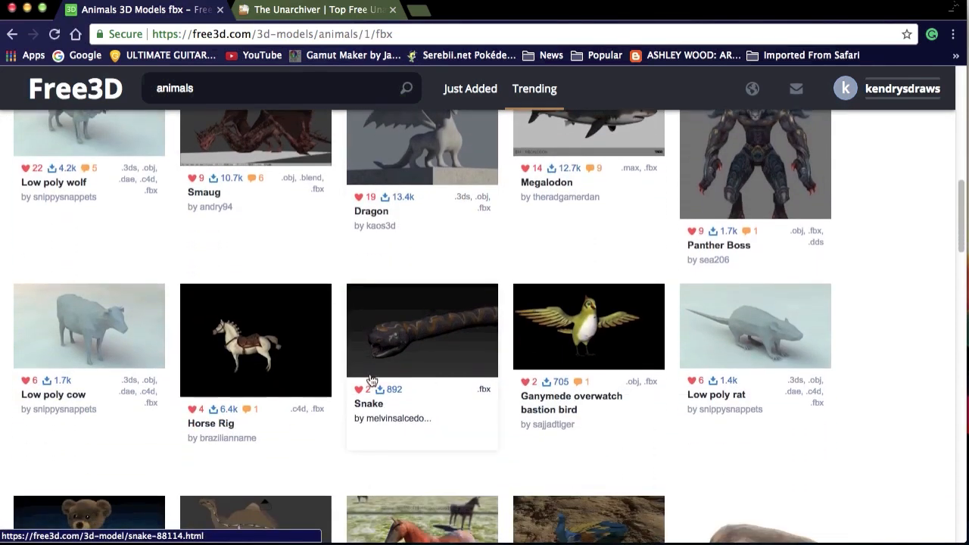
scroll("down", 3)
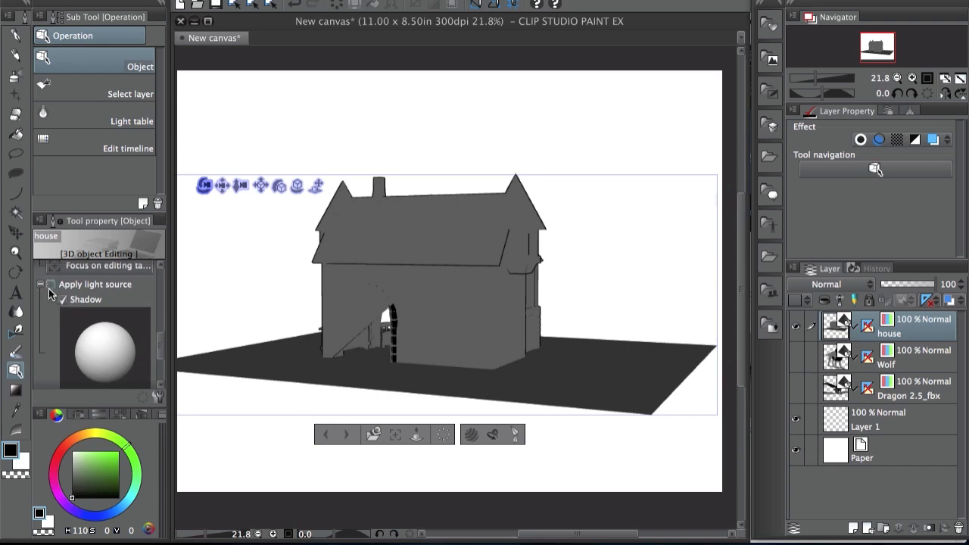
Select the house model and rotate it to a front three-quarter angle showing the archway.
left_click(51, 285)
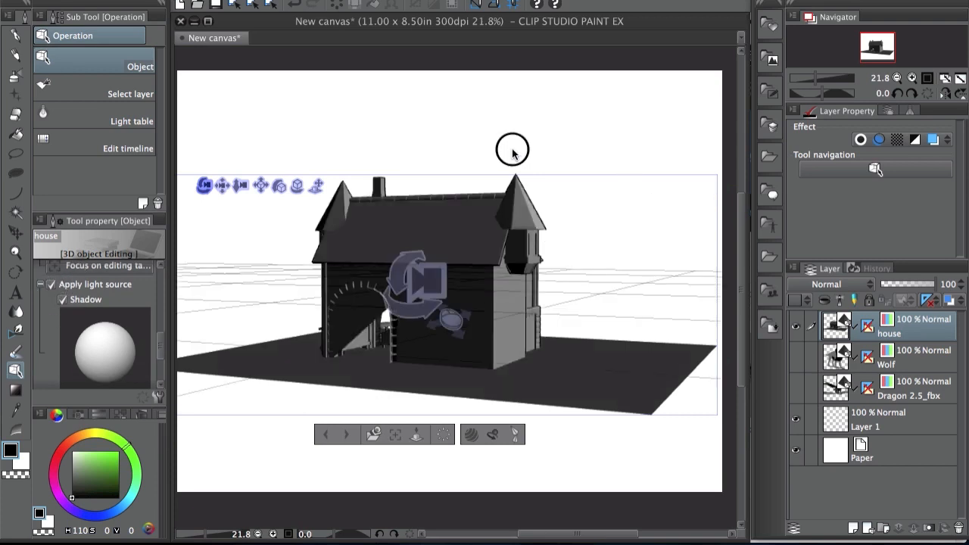
left_click_drag(511, 149, 613, 169)
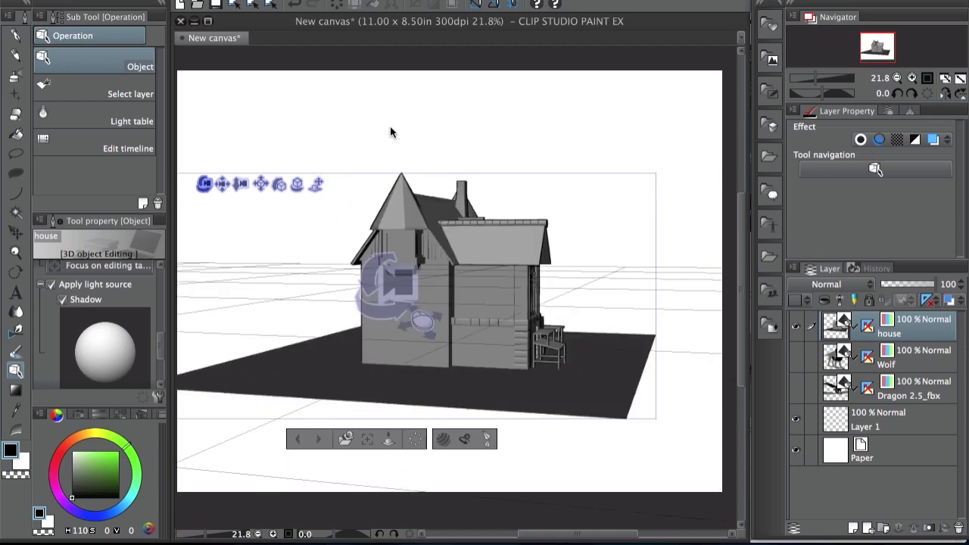
left_click_drag(392, 133, 429, 144)
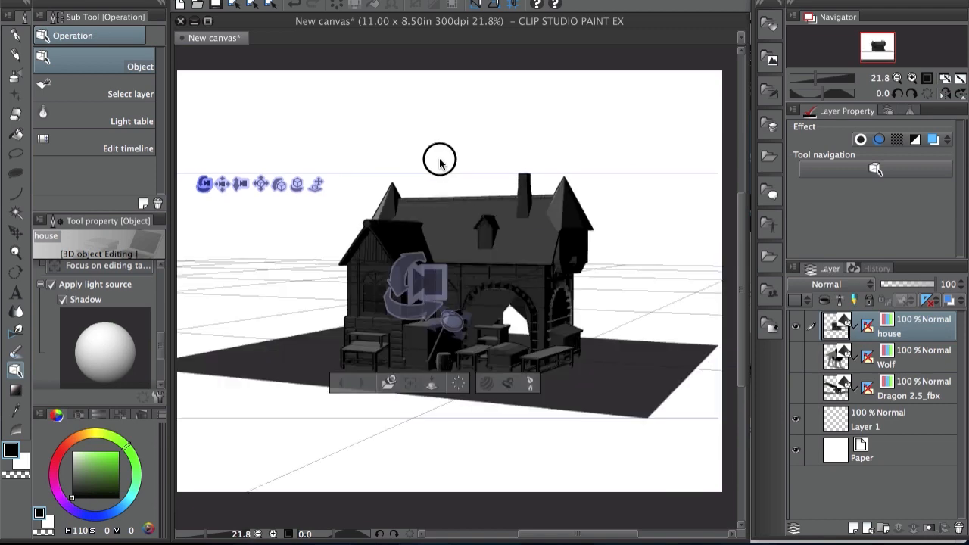
left_click_drag(439, 158, 595, 149)
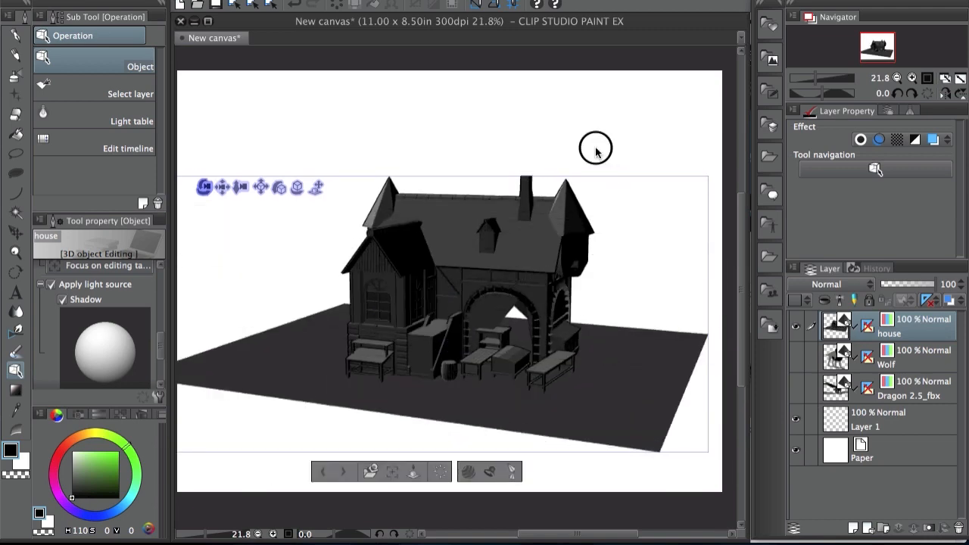
left_click_drag(595, 149, 486, 272)
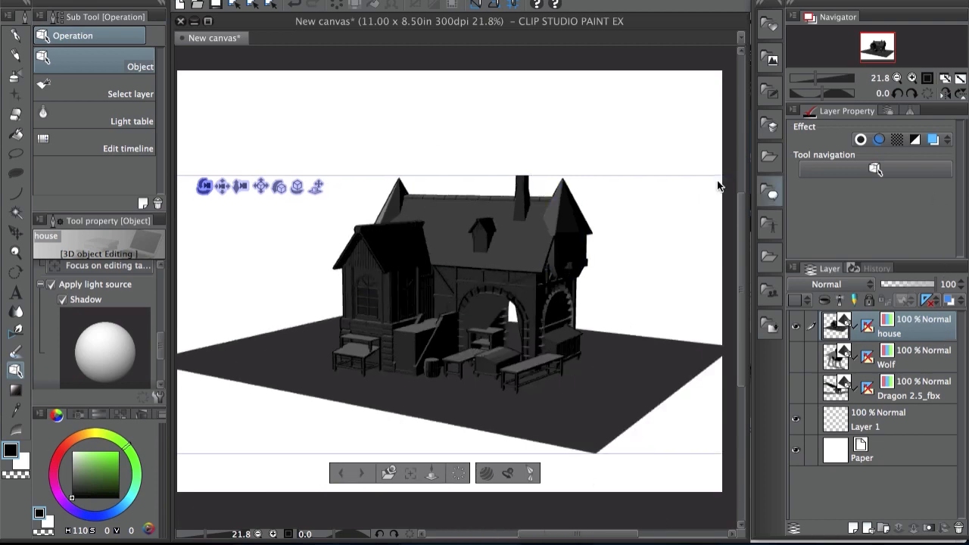
right_click(890, 317)
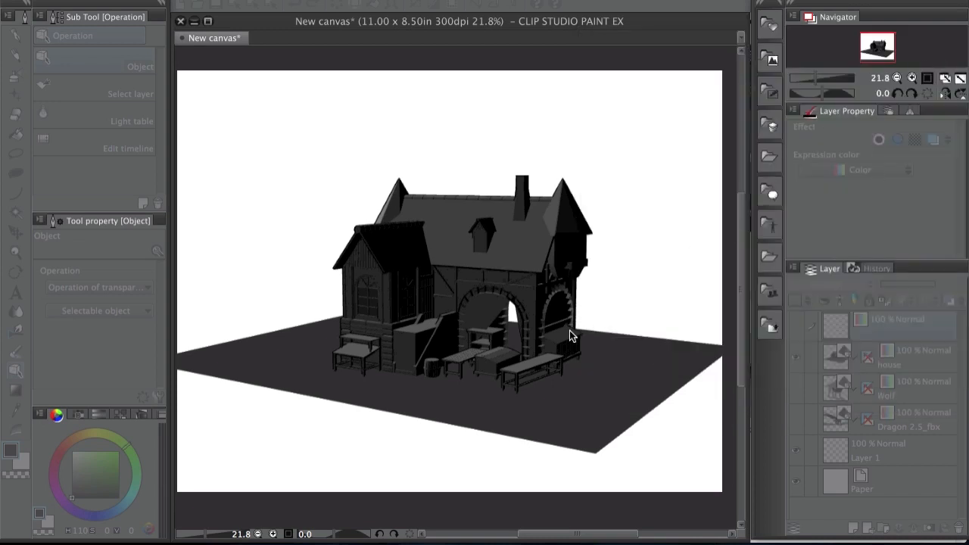
mouse_move(859, 336)
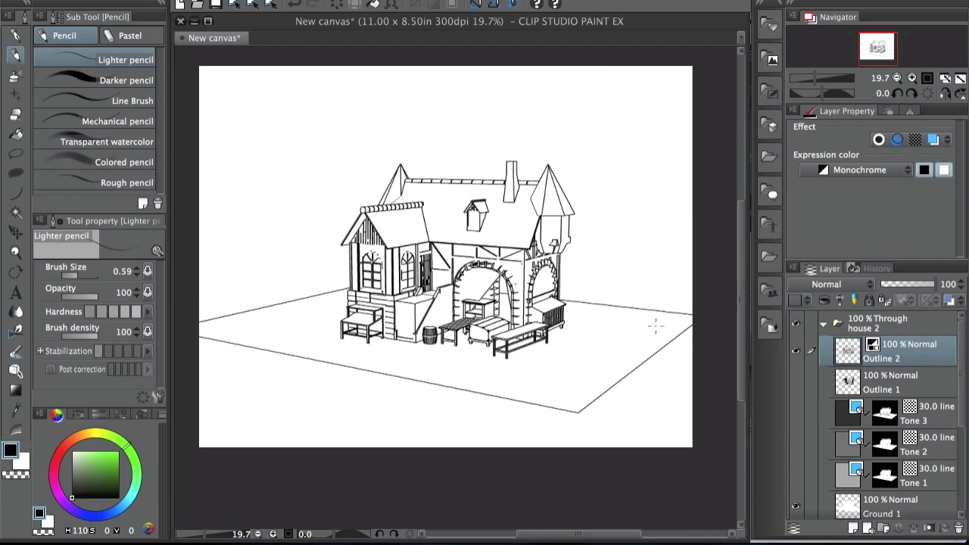
mouse_move(460, 150)
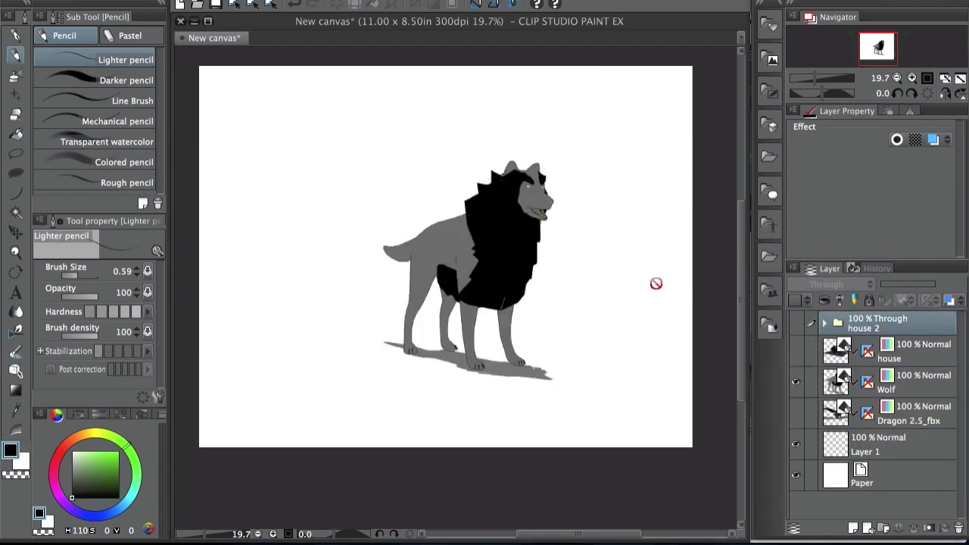
Select the Wolf layer in the Layer palette to bring the wolf model into view.
left_click(886, 382)
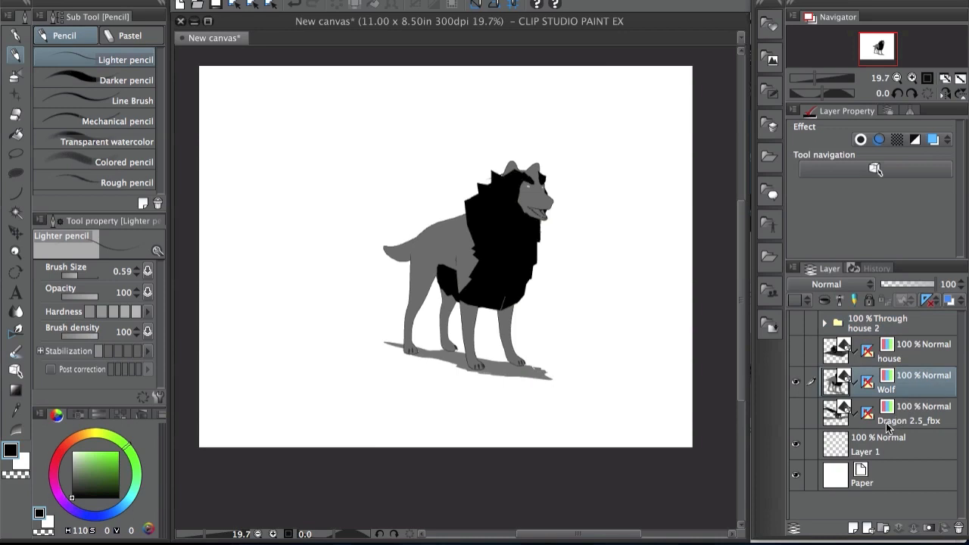